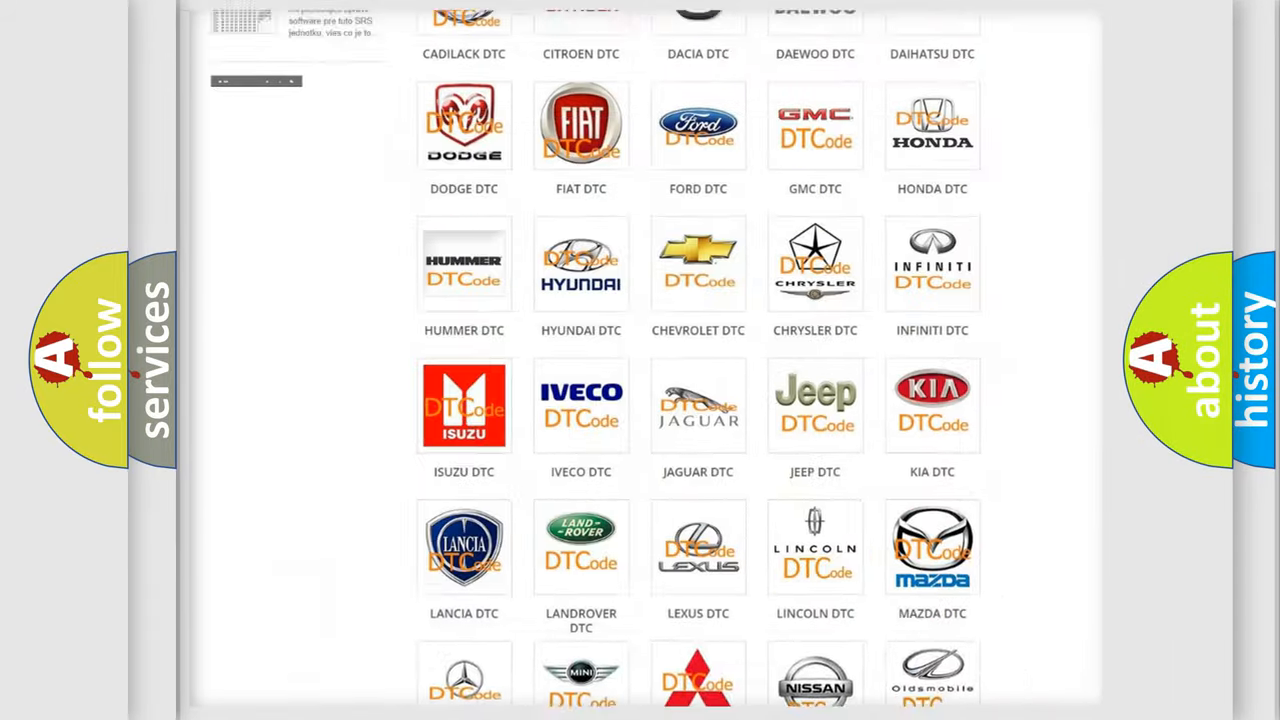
scroll(up, 3)
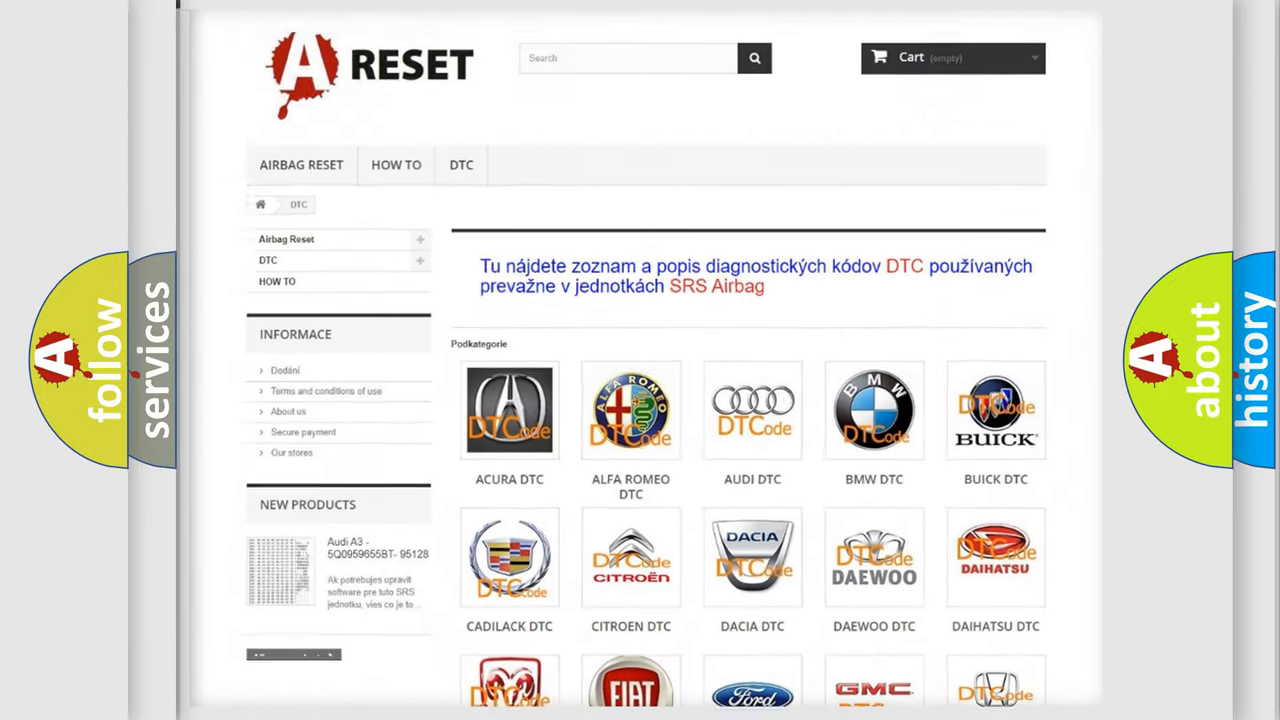
scroll(down, 3)
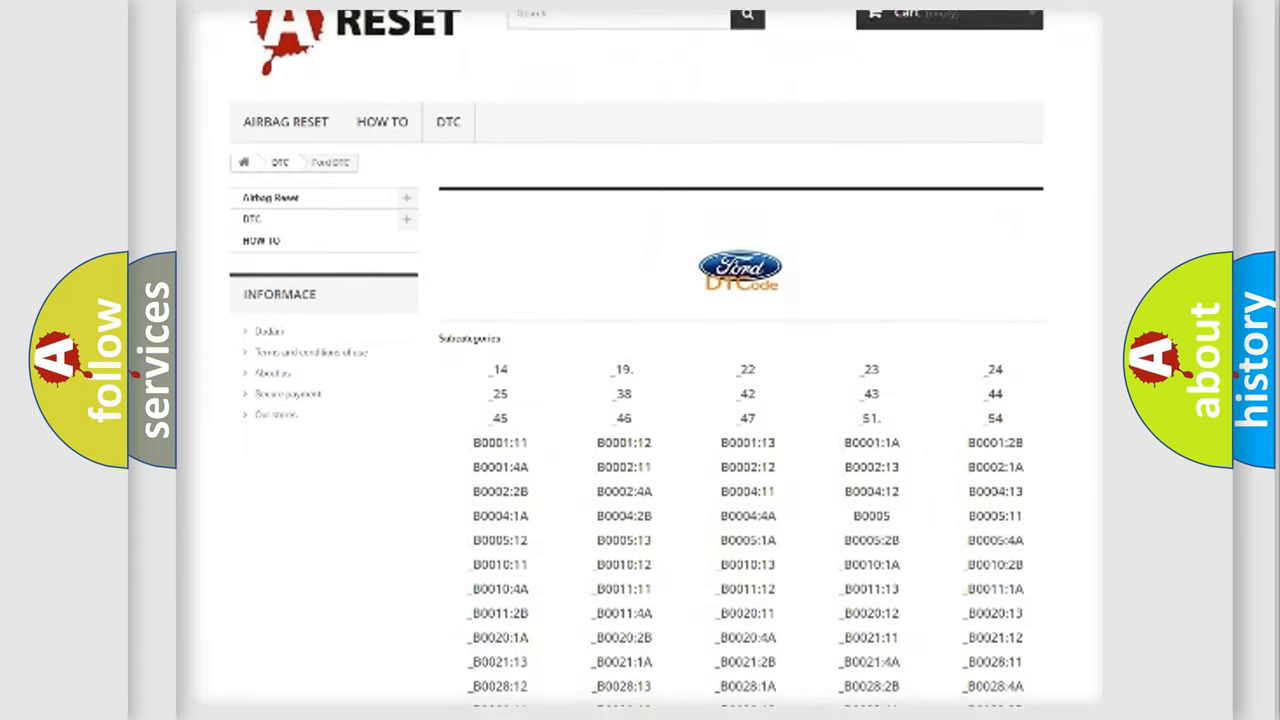
scroll(down, 3)
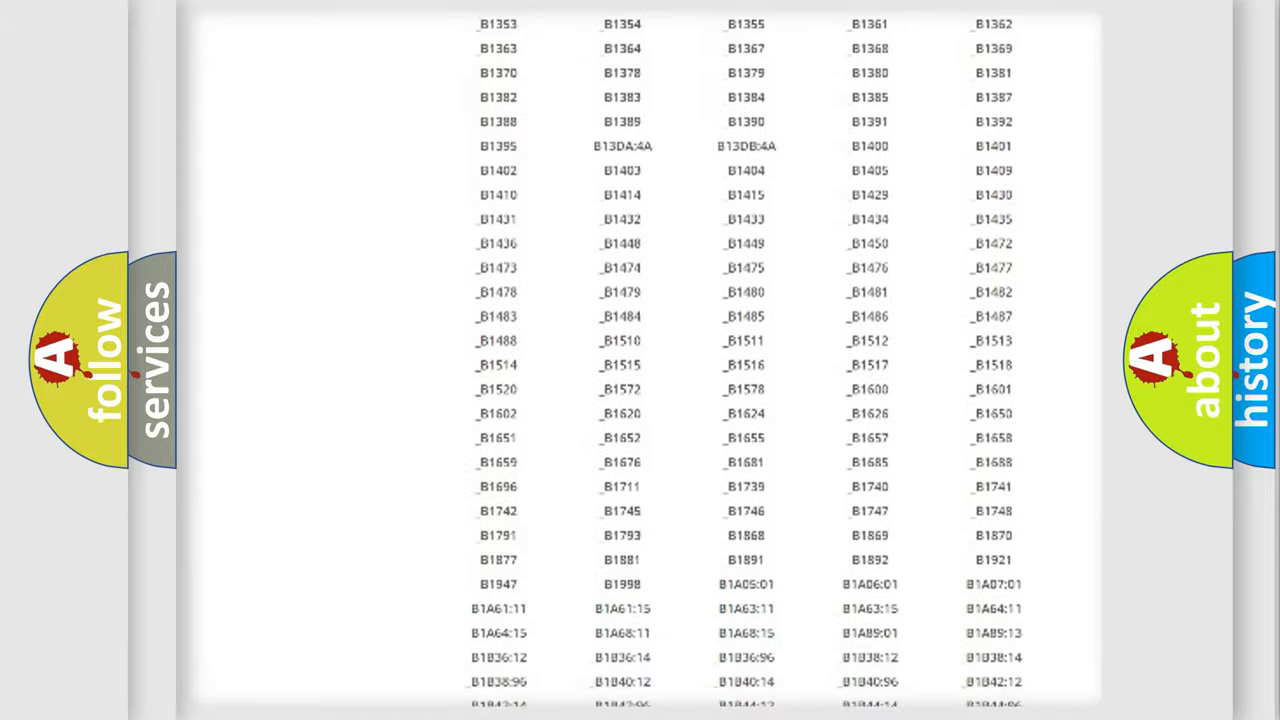
scroll(up, 3)
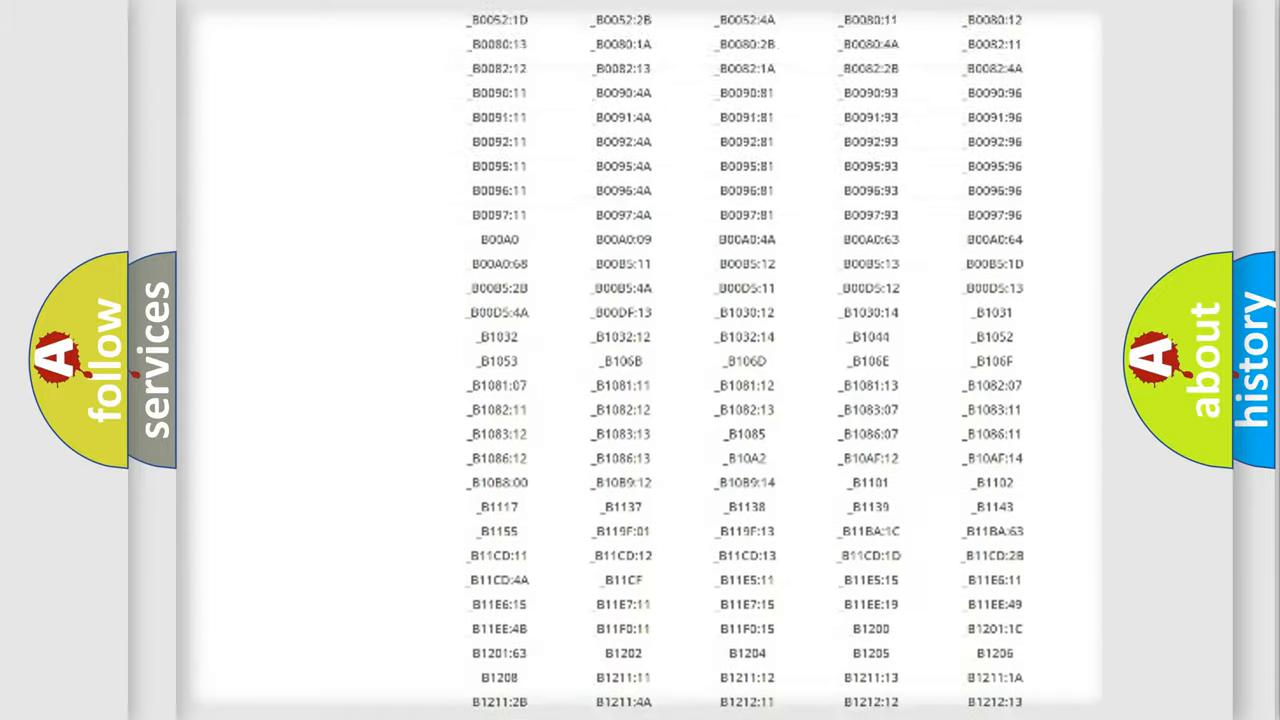
scroll(up, 3)
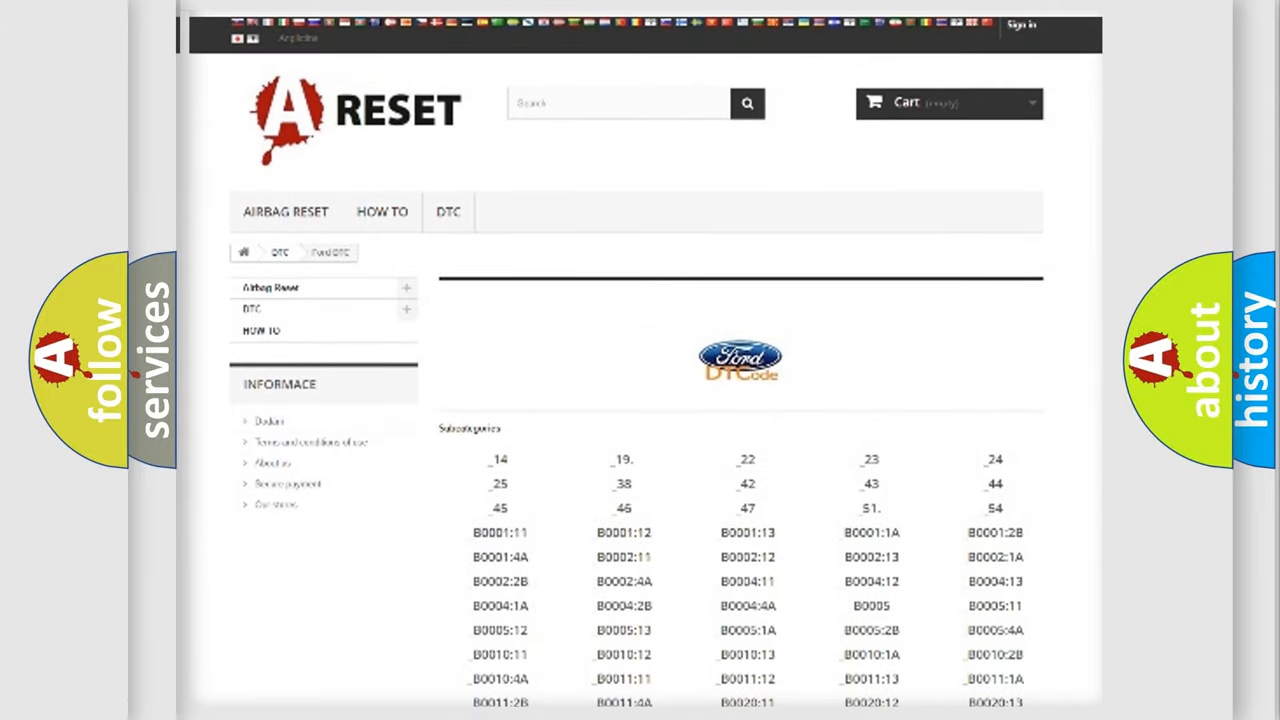